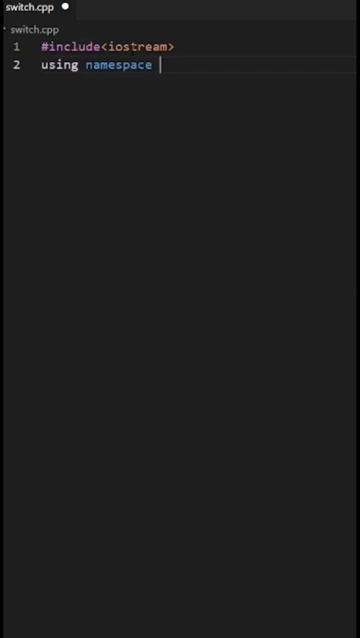
pyautogui.write('std;')
pyautogui.write('cou')
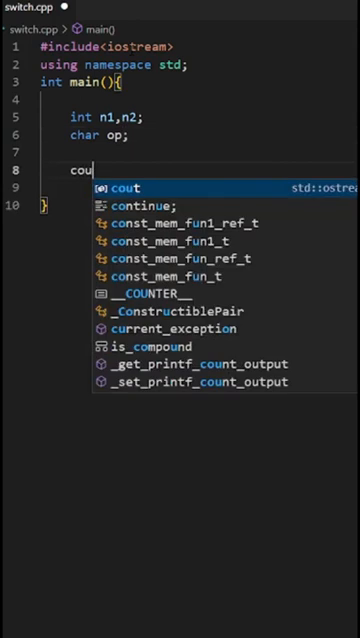
pyautogui.write('t<<"Enter "')
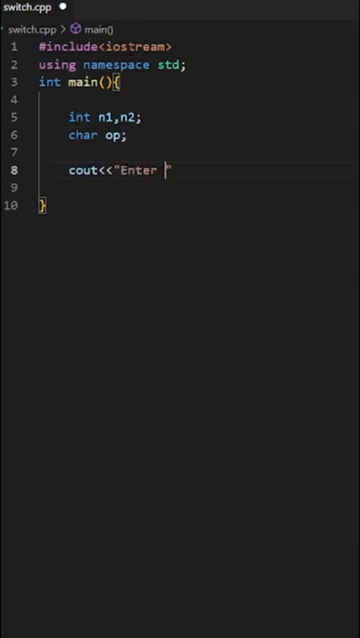
pyautogui.write('number 1:"')
pyautogui.write('cout')
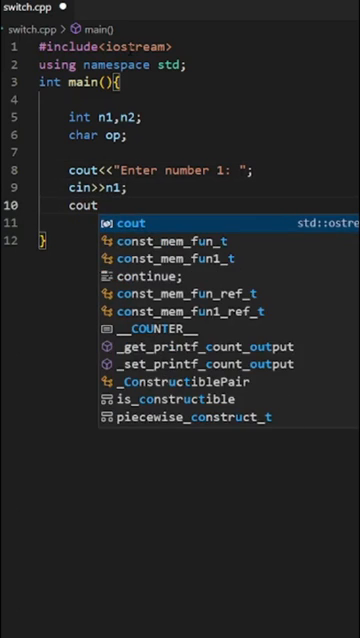
pyautogui.write('<<"Enter number 2: ";')
pyautogui.click(198, 222)
pyautogui.write('cin')
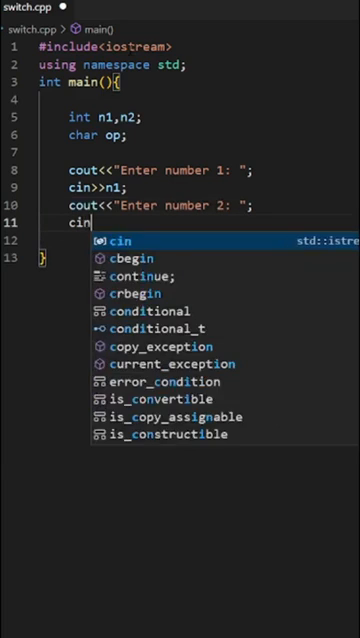
pyautogui.write('>>n2;')
pyautogui.write('cout<<"')
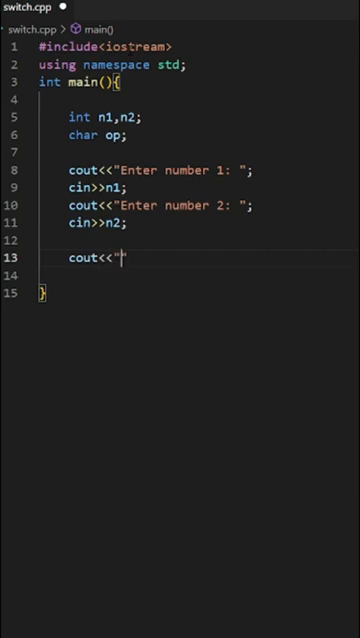
pyautogui.write('Enter operand: ";')
pyautogui.click(198, 276)
pyautogui.write('cin>>')
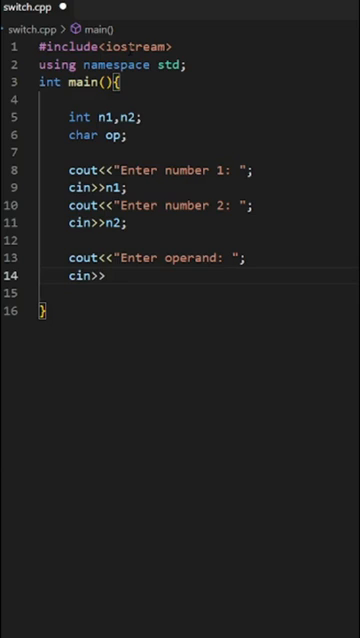
pyautogui.write('op;')
pyautogui.write('switch (op')
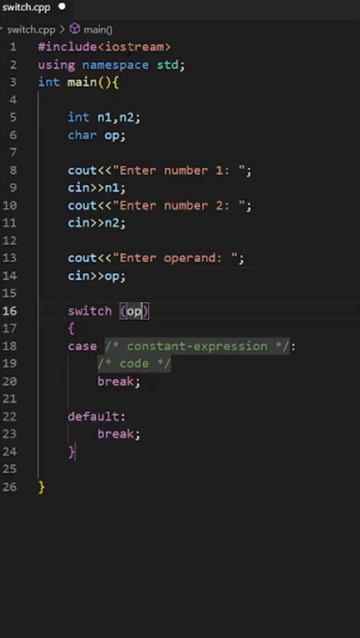
pyautogui.write("'+':")
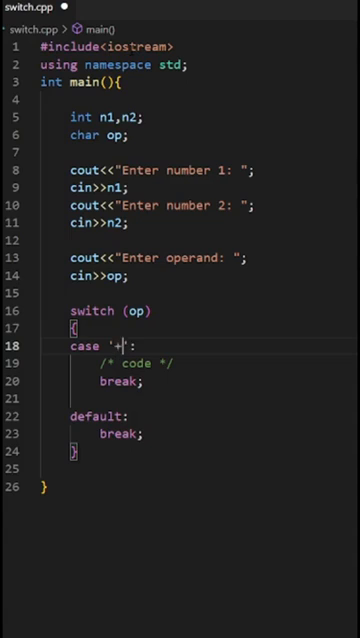
pyautogui.write('cout<<')
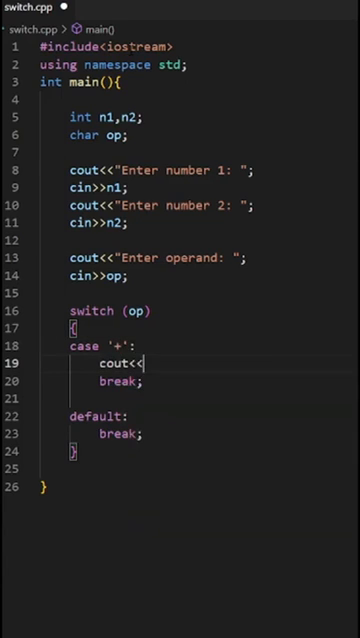
pyautogui.write('n1+n2')
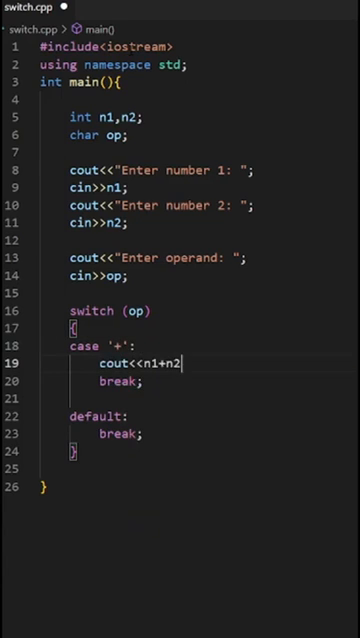
pyautogui.write('<<endl')
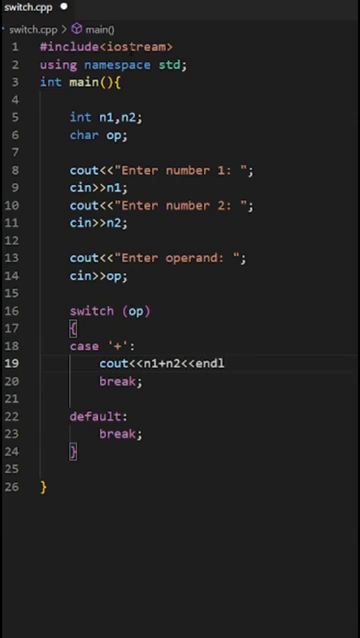
pyautogui.write('case')
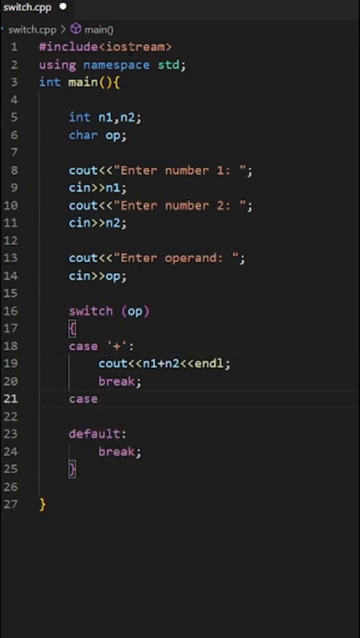
pyautogui.write("'-':")
pyautogui.click(160, 416)
pyautogui.write('cout<<n1-n2<<endl;')
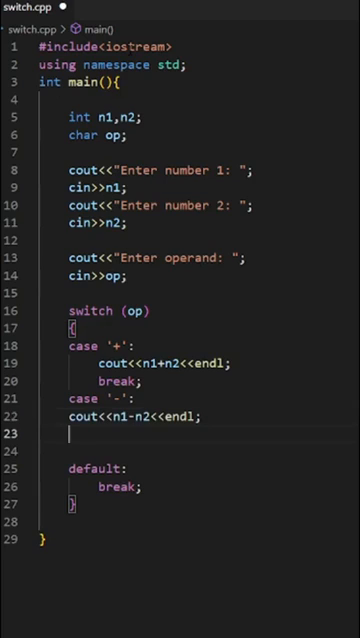
pyautogui.write('break;')
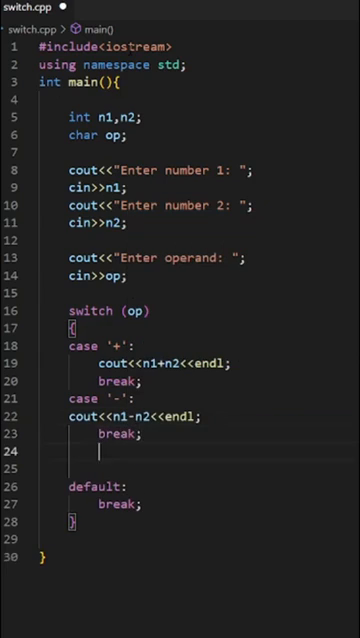
pyautogui.write("case ''")
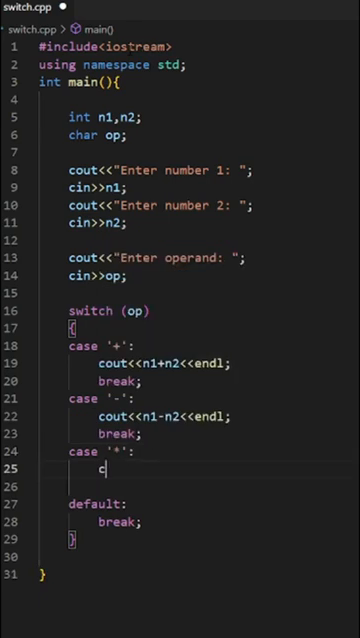
pyautogui.write('out<<n1*n2<<endl;')
pyautogui.click(194, 486)
pyautogui.write('break;')
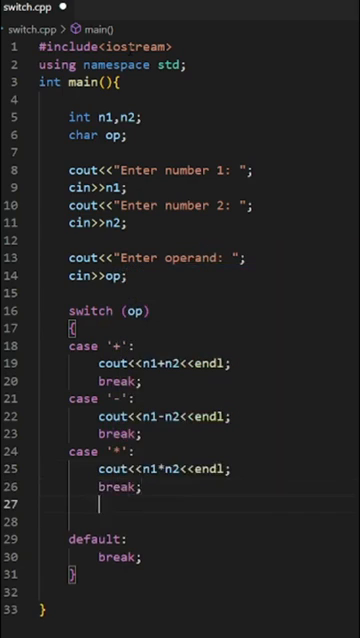
pyautogui.write('casw')
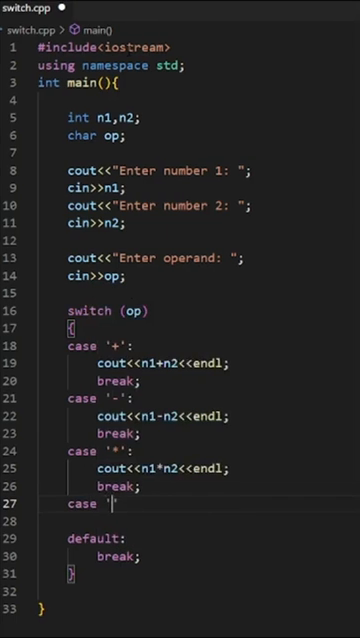
pyautogui.write("/':")
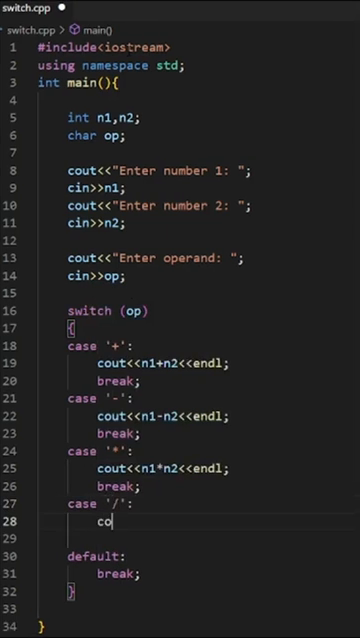
pyautogui.write('ut<<n1/n2')
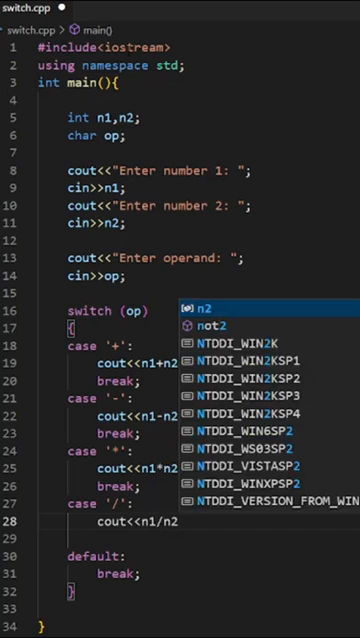
pyautogui.write('<<endl;')
pyautogui.click(210, 546)
pyautogui.write('break;')
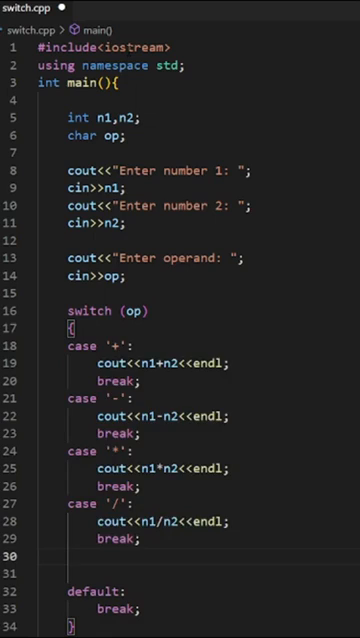
pyautogui.write("case '")
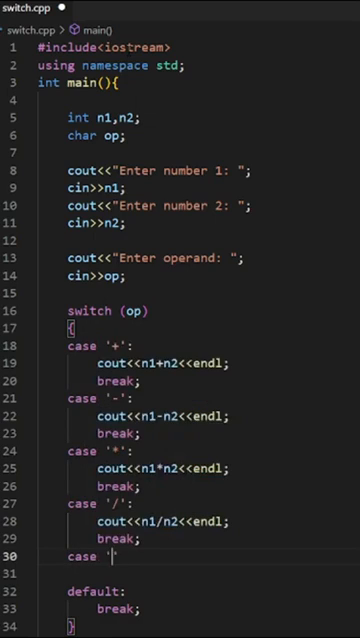
pyautogui.write("%'")
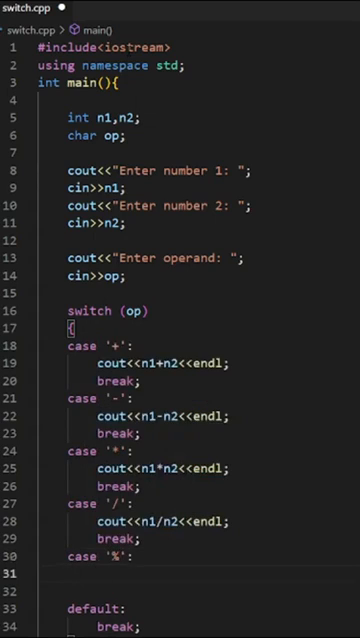
pyautogui.write('cout<<n1%')
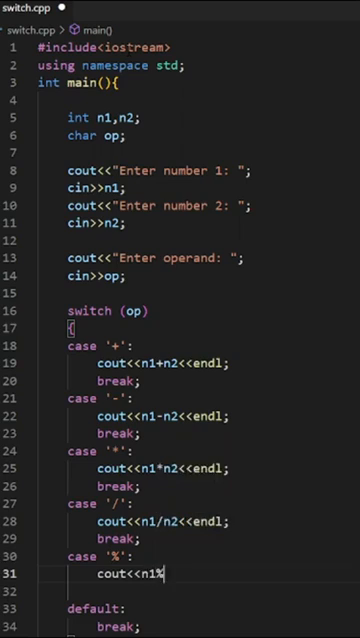
pyautogui.write('n2<<')
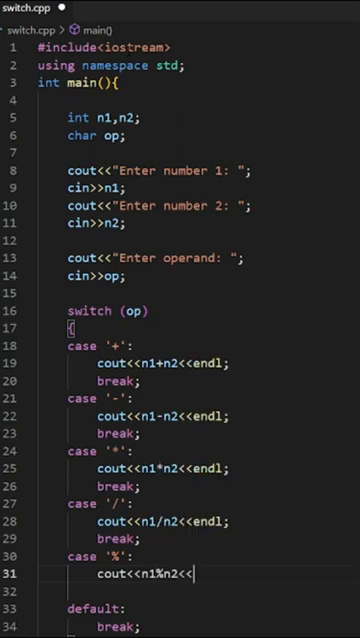
pyautogui.write('break;')
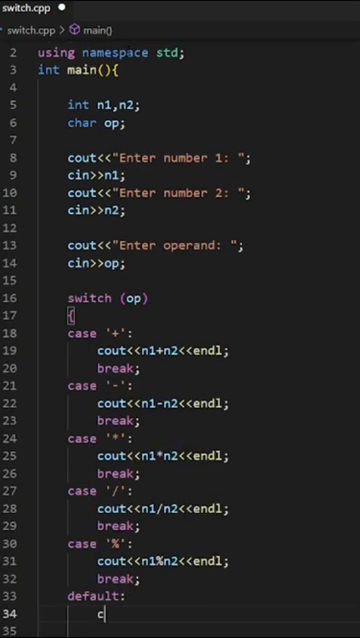
pyautogui.write('out<<')
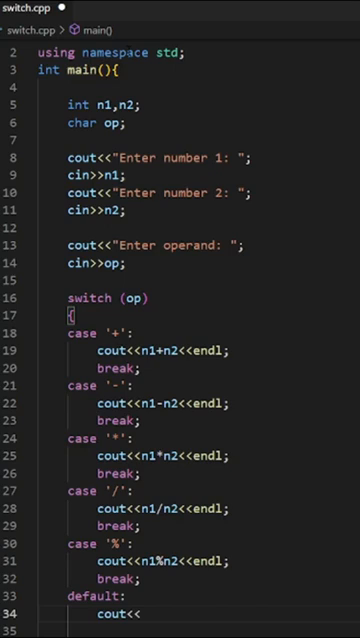
pyautogui.write('"Opera"')
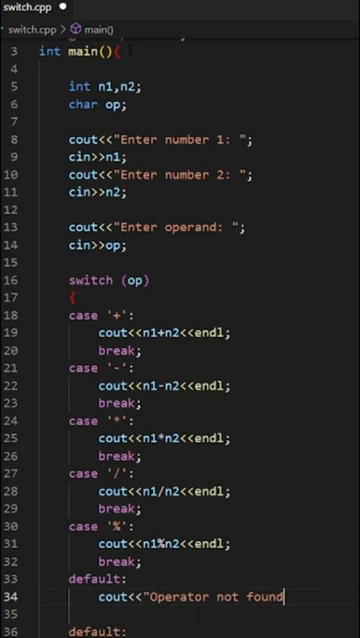
pyautogui.write('<<endl;')
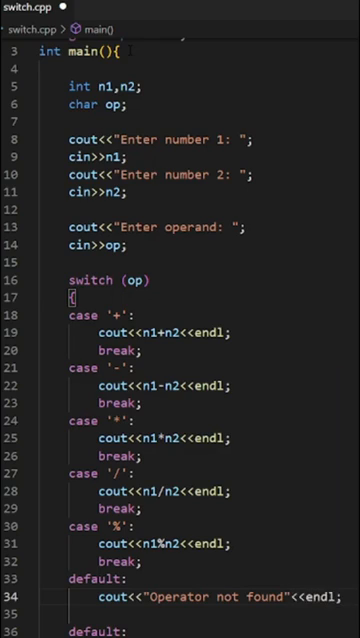
pyautogui.write('bre')
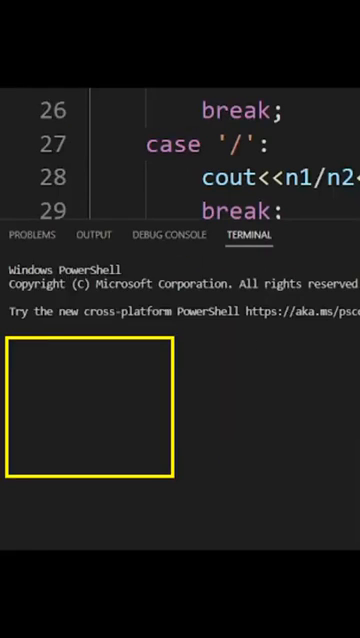
pyautogui.write('cd "c:\\Users\\yasht\\Desktop"')
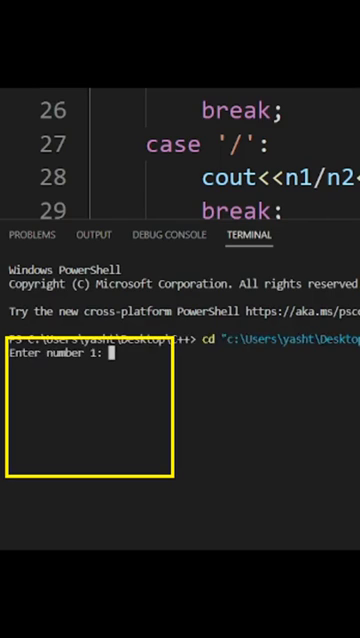
pyautogui.write('12')
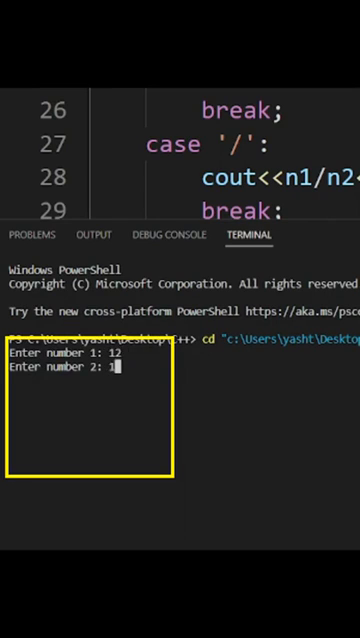